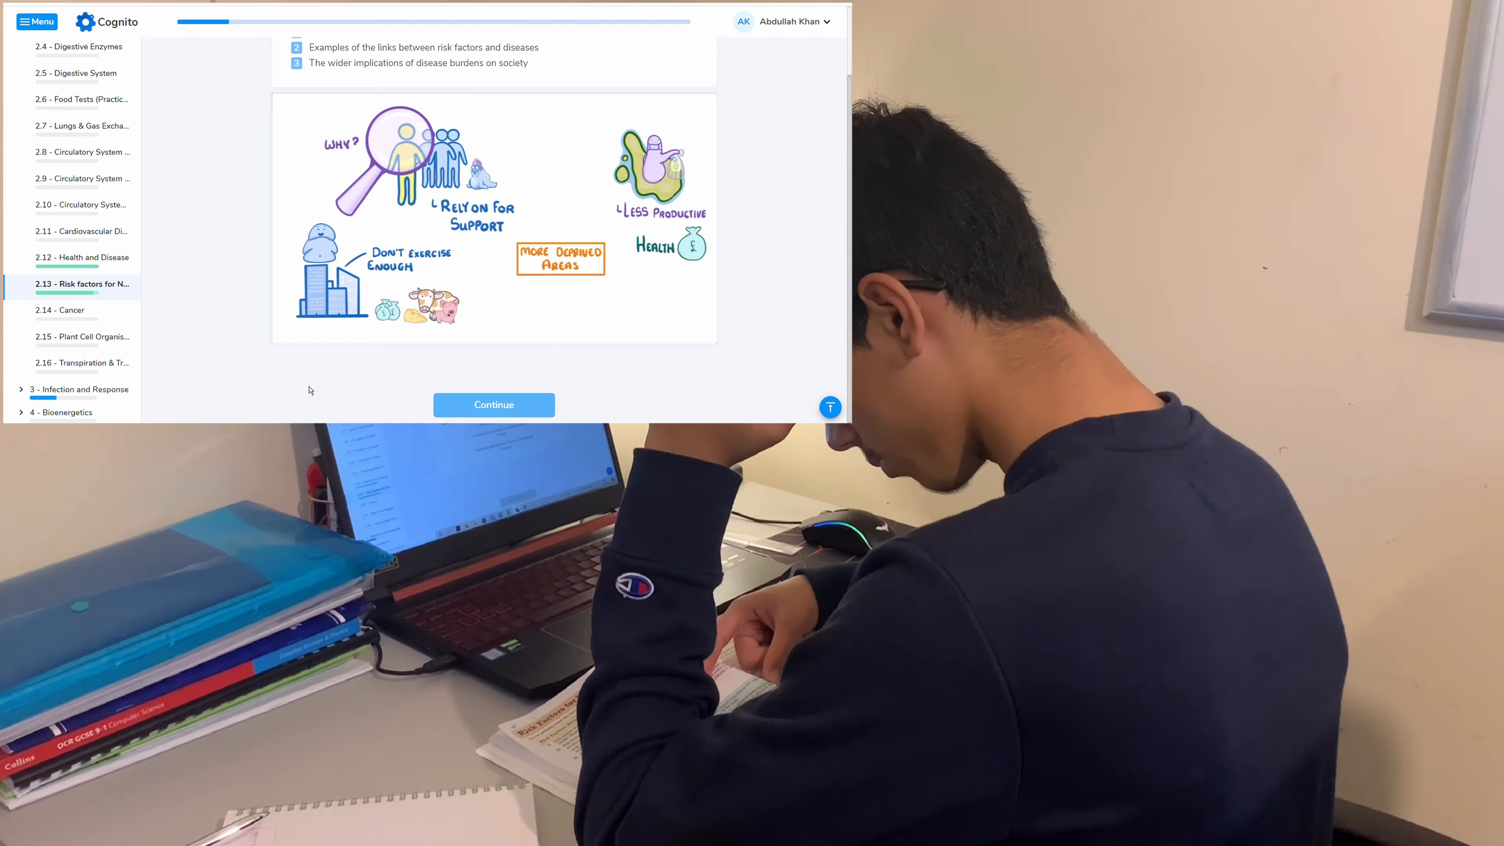
Continue past the risk factors summary to the multiple-choice question defining 'risk factor'.
left_click(493, 405)
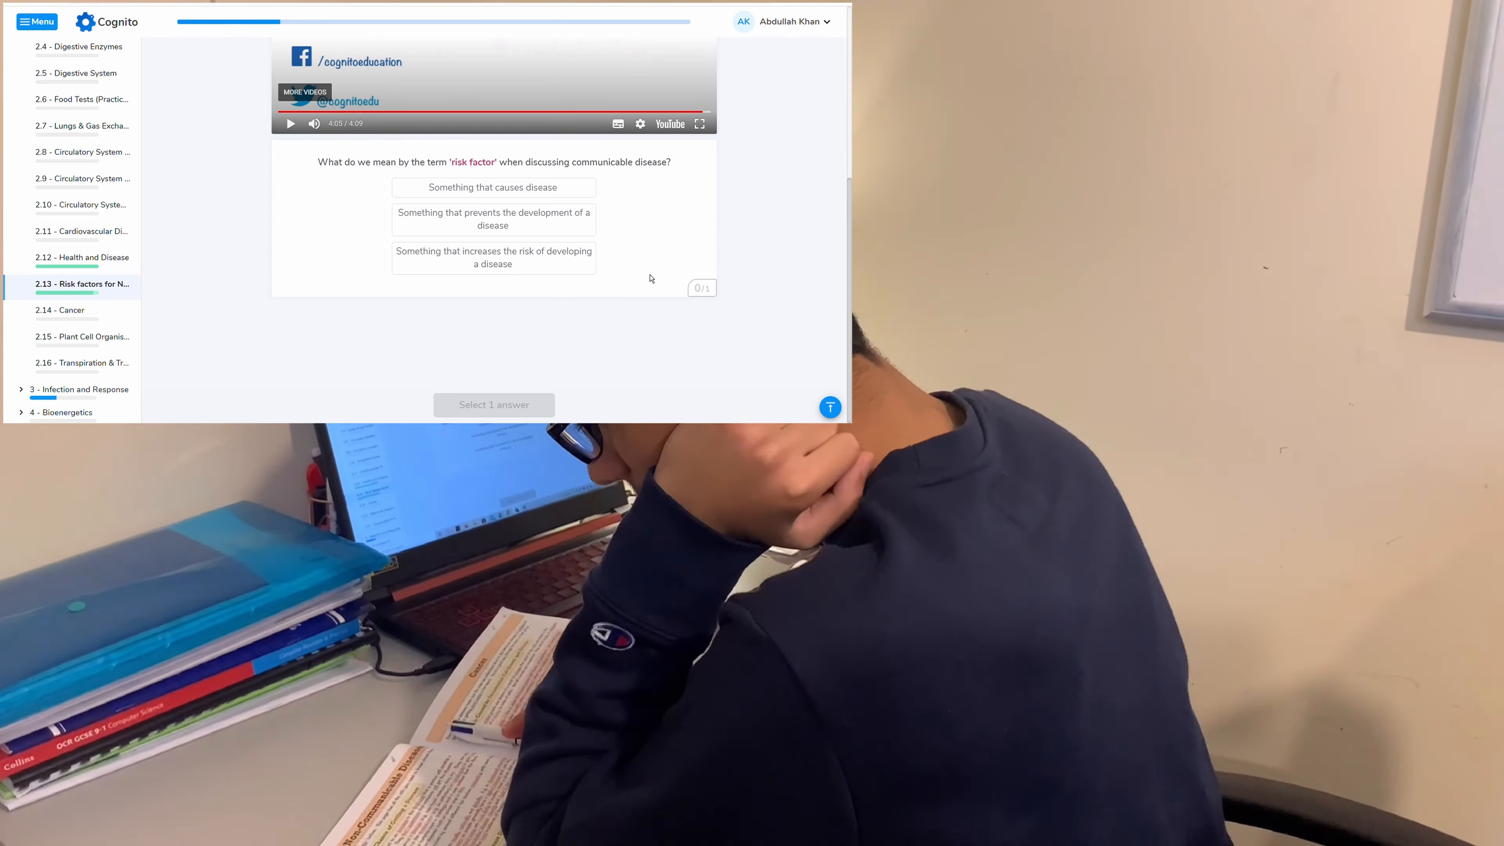